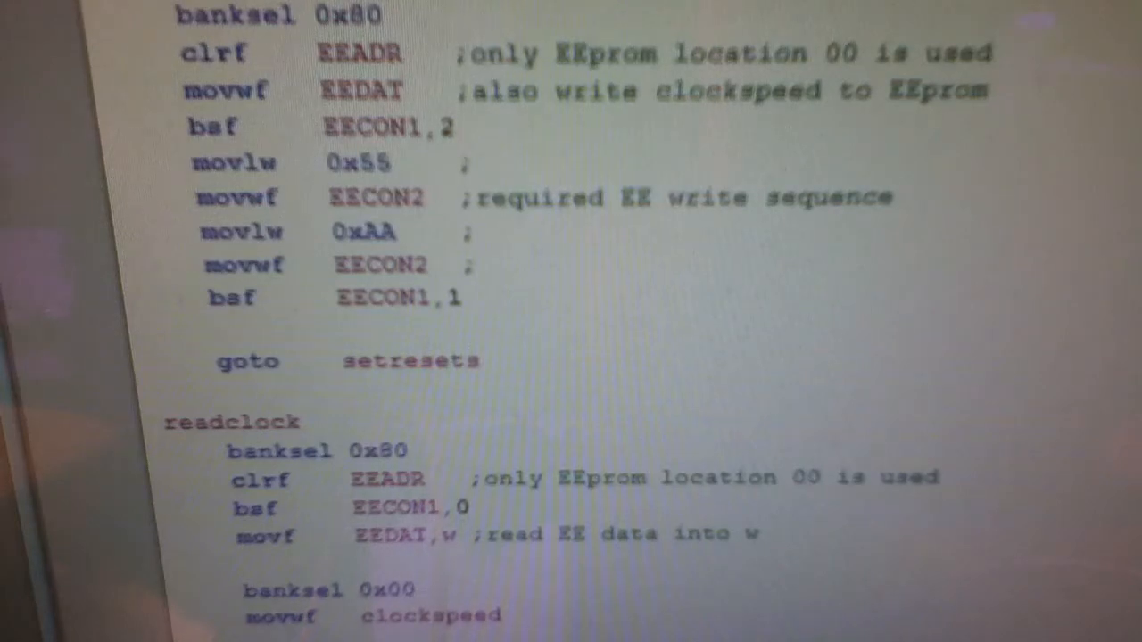
scroll("down", 3)
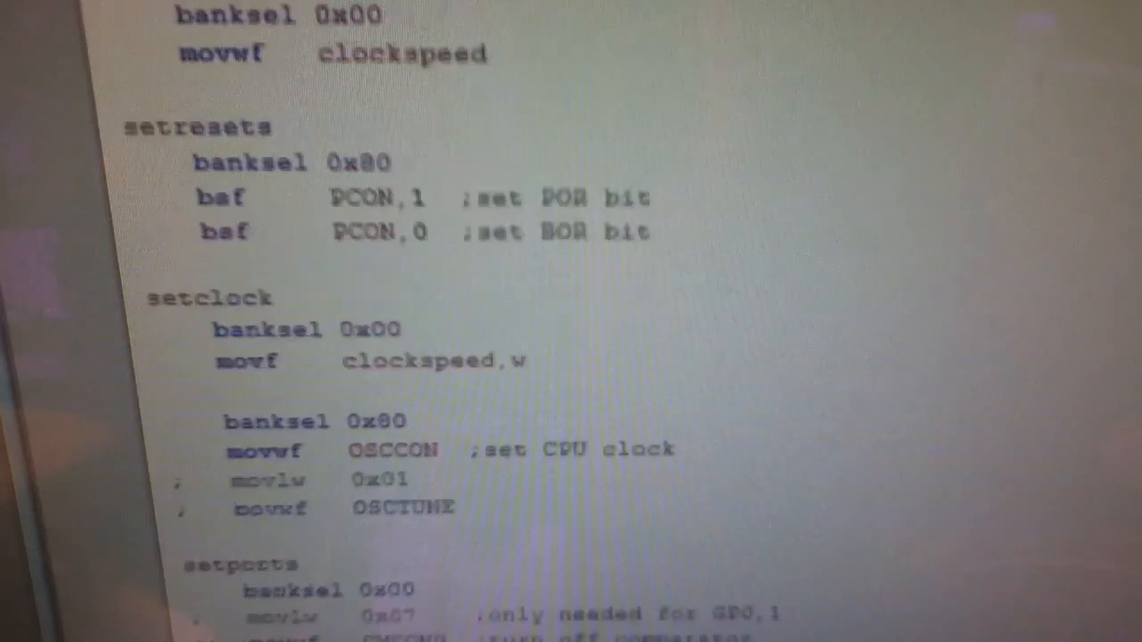
scroll("down", 3)
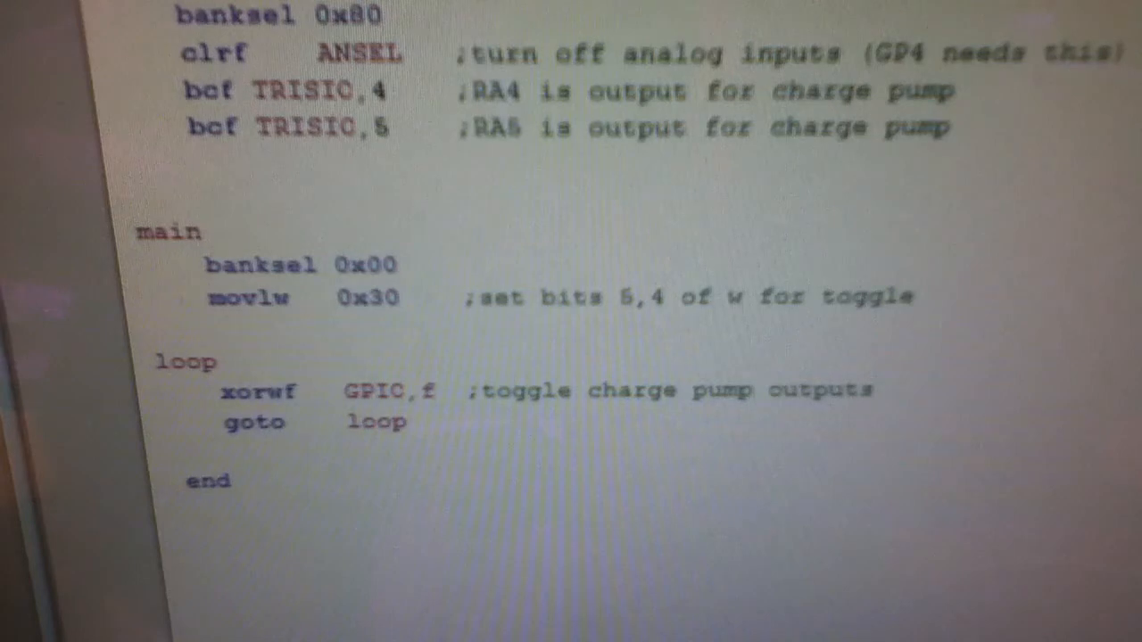
scroll("down", 3)
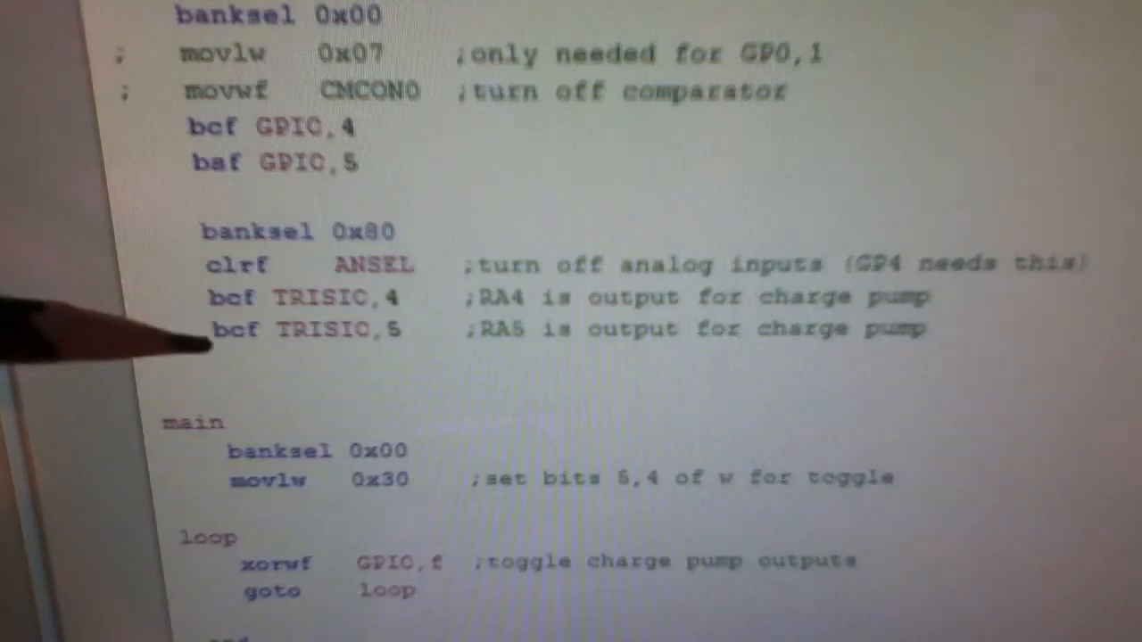
scroll("down", 3)
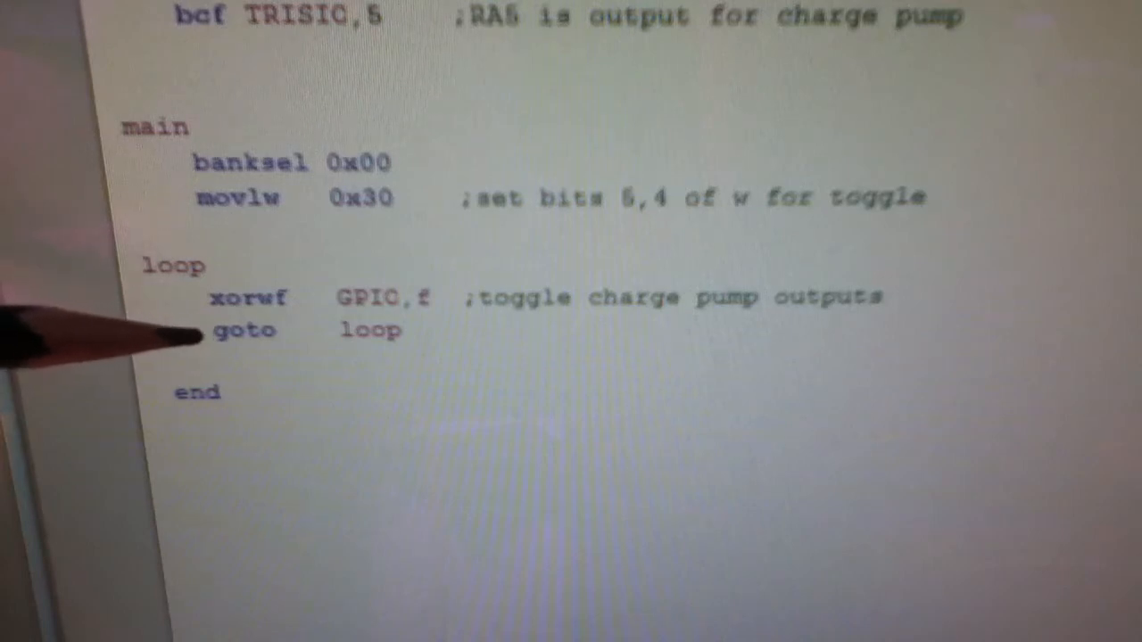
mouse_move(179, 295)
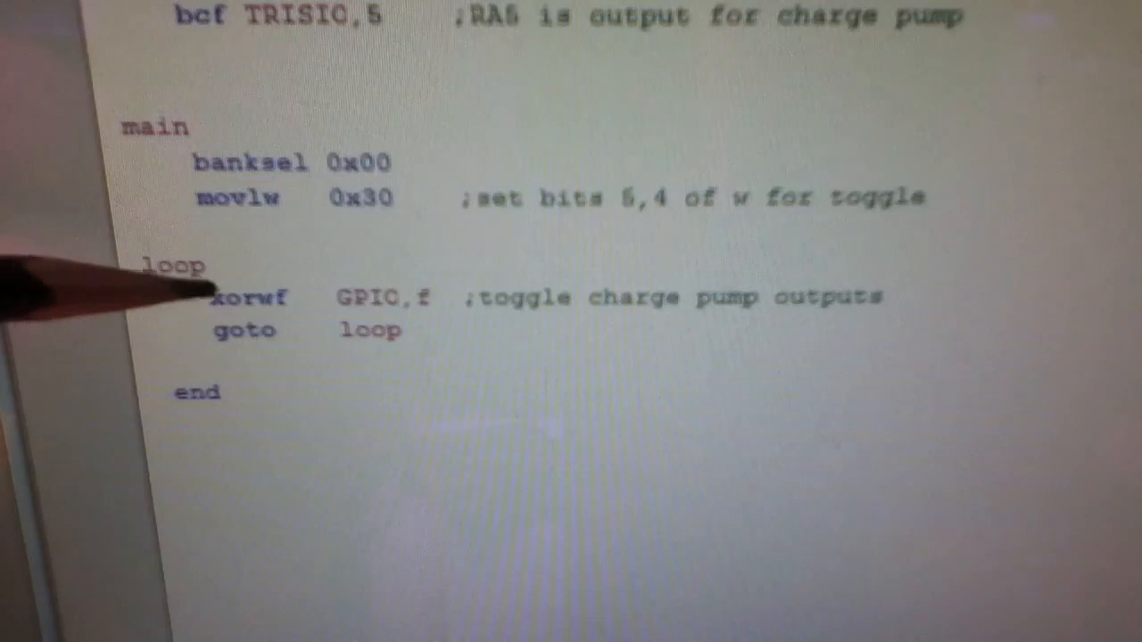